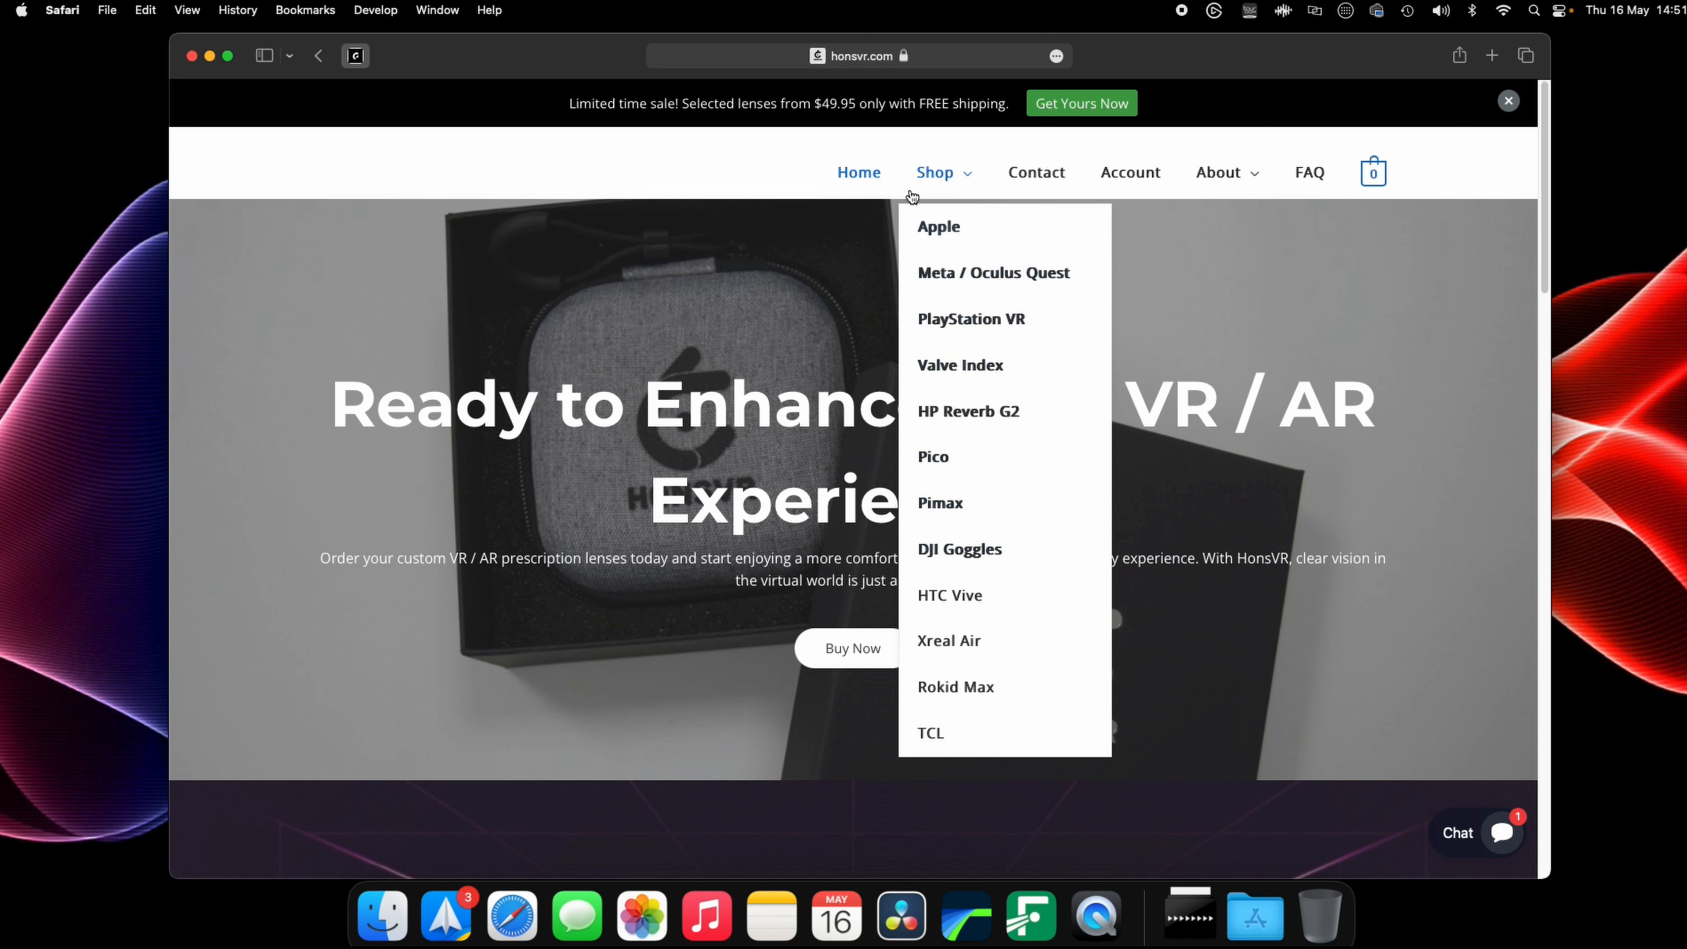
mouse_move(945, 277)
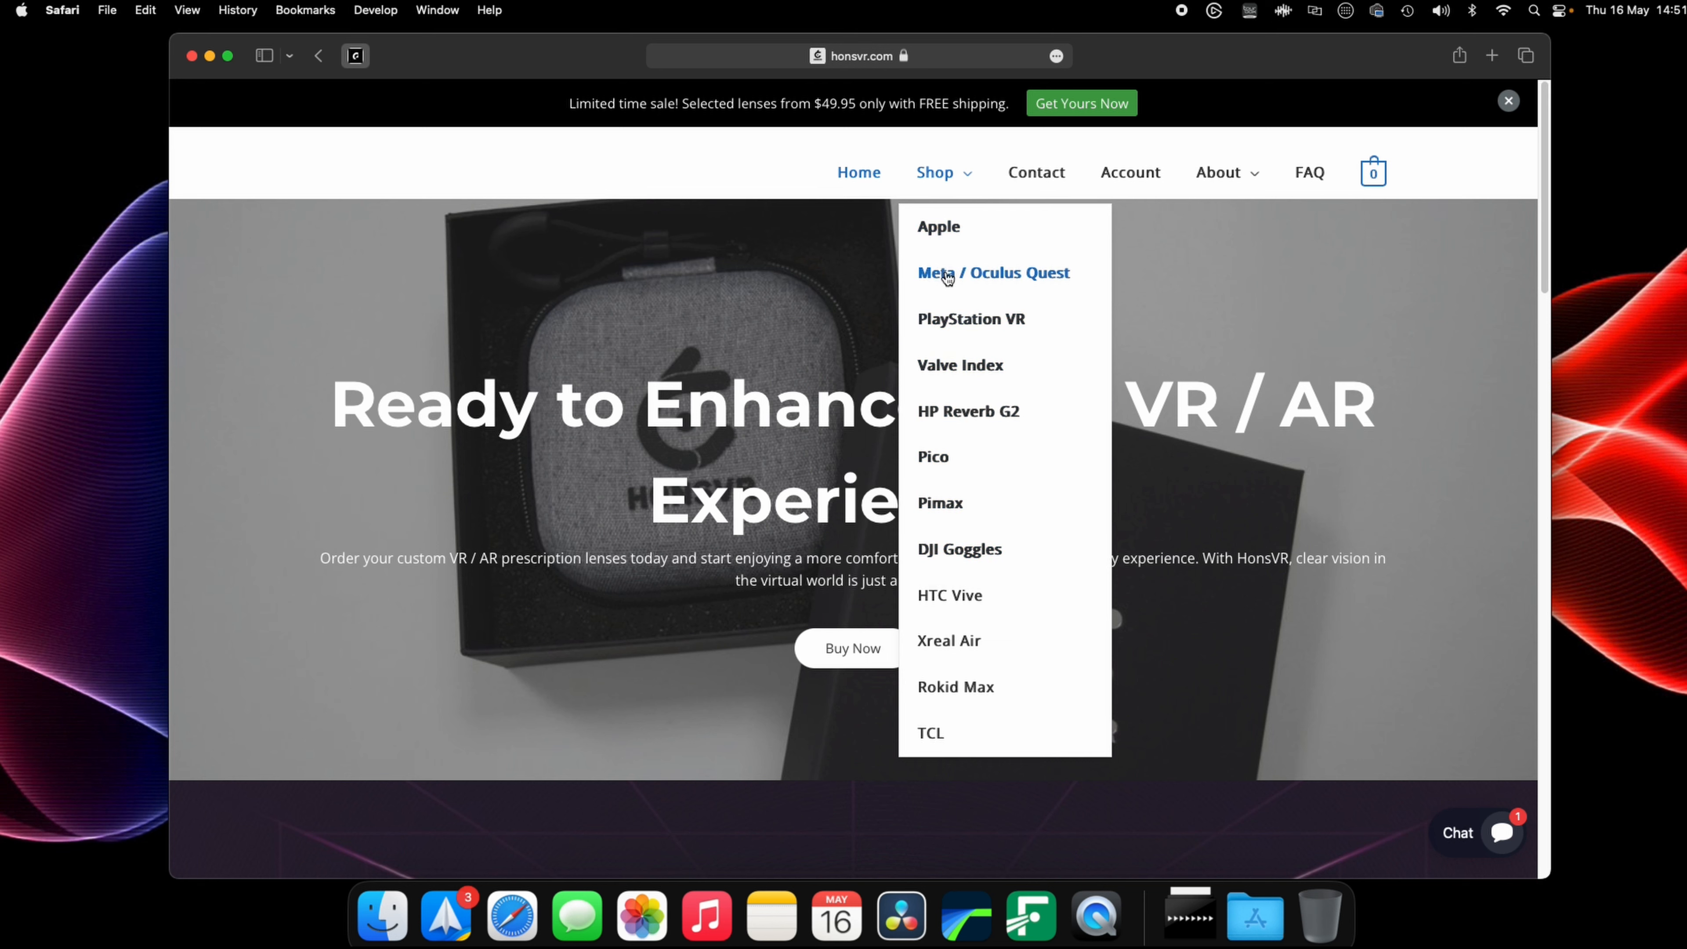
Show the Meta / Oculus Quest lens category with its five discounted products
left_click(992, 273)
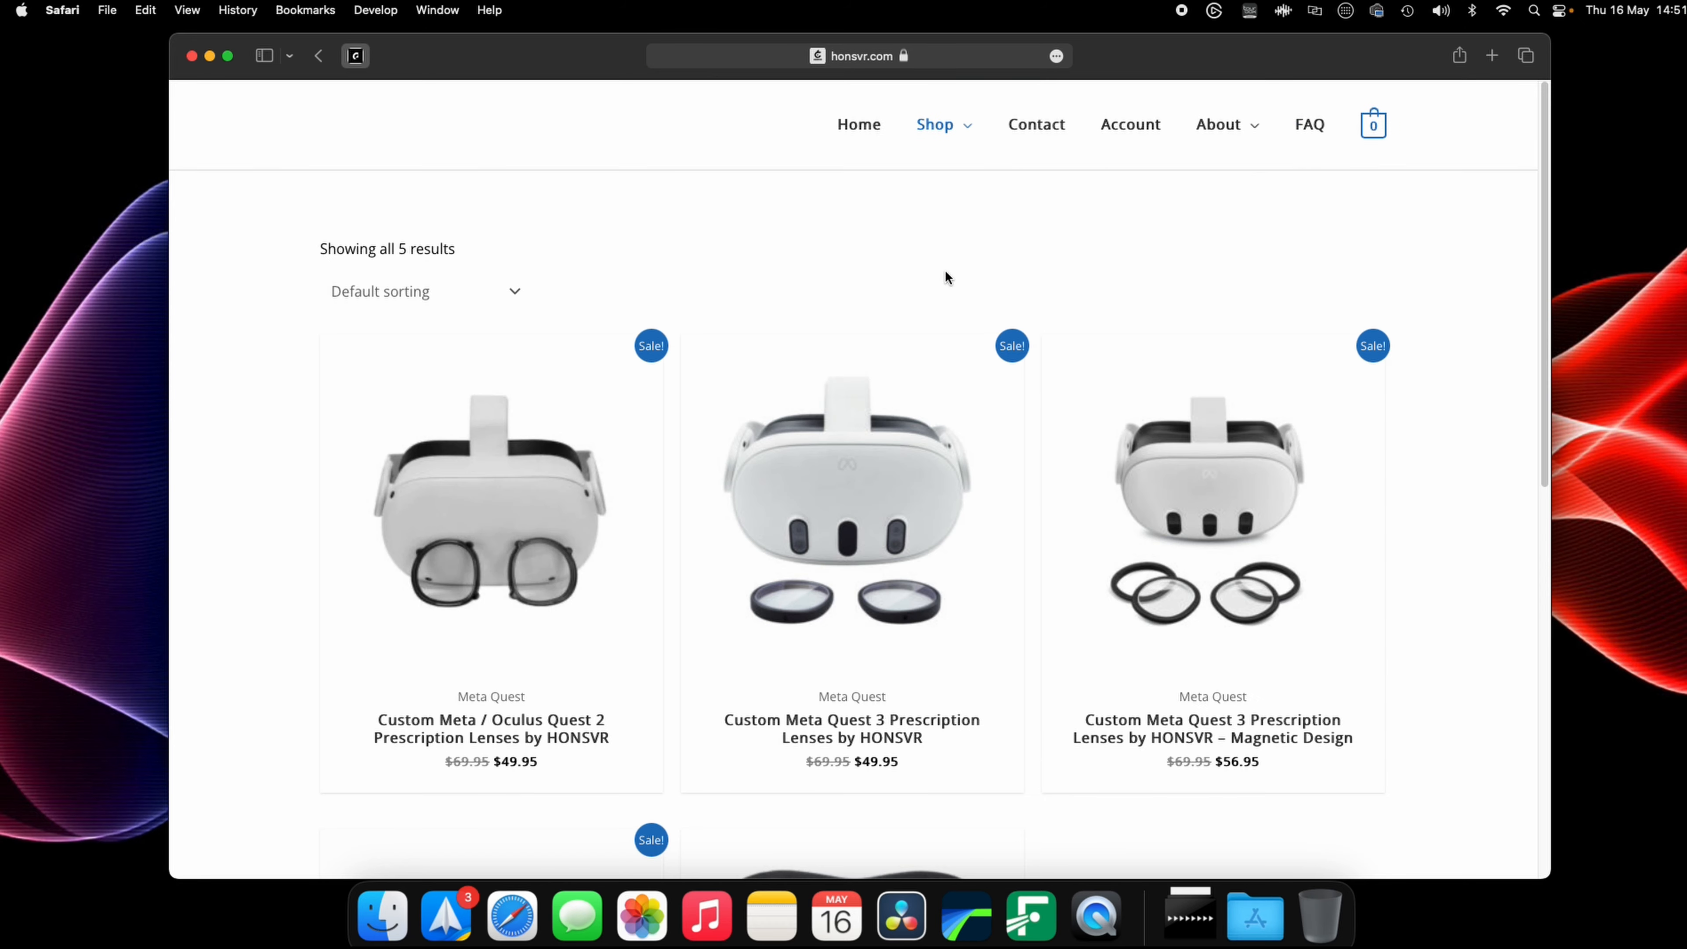
scroll("down", 3)
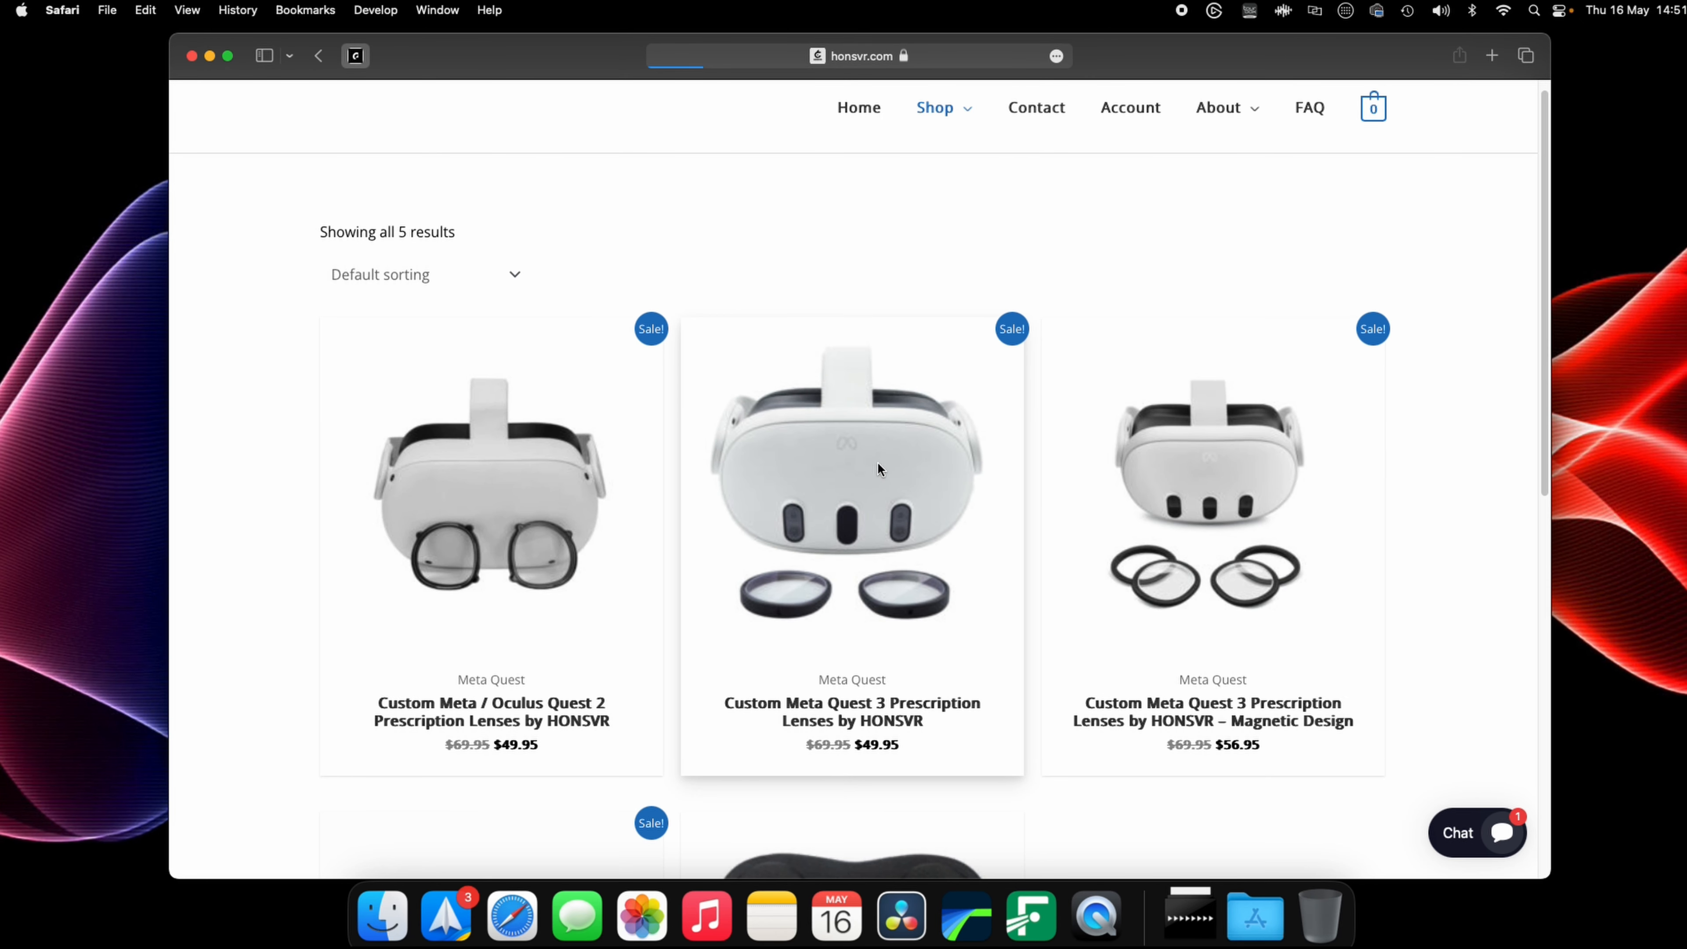
Choose the Custom Meta Quest 3 Prescription Lenses and enter a PD of 60
left_click(852, 474)
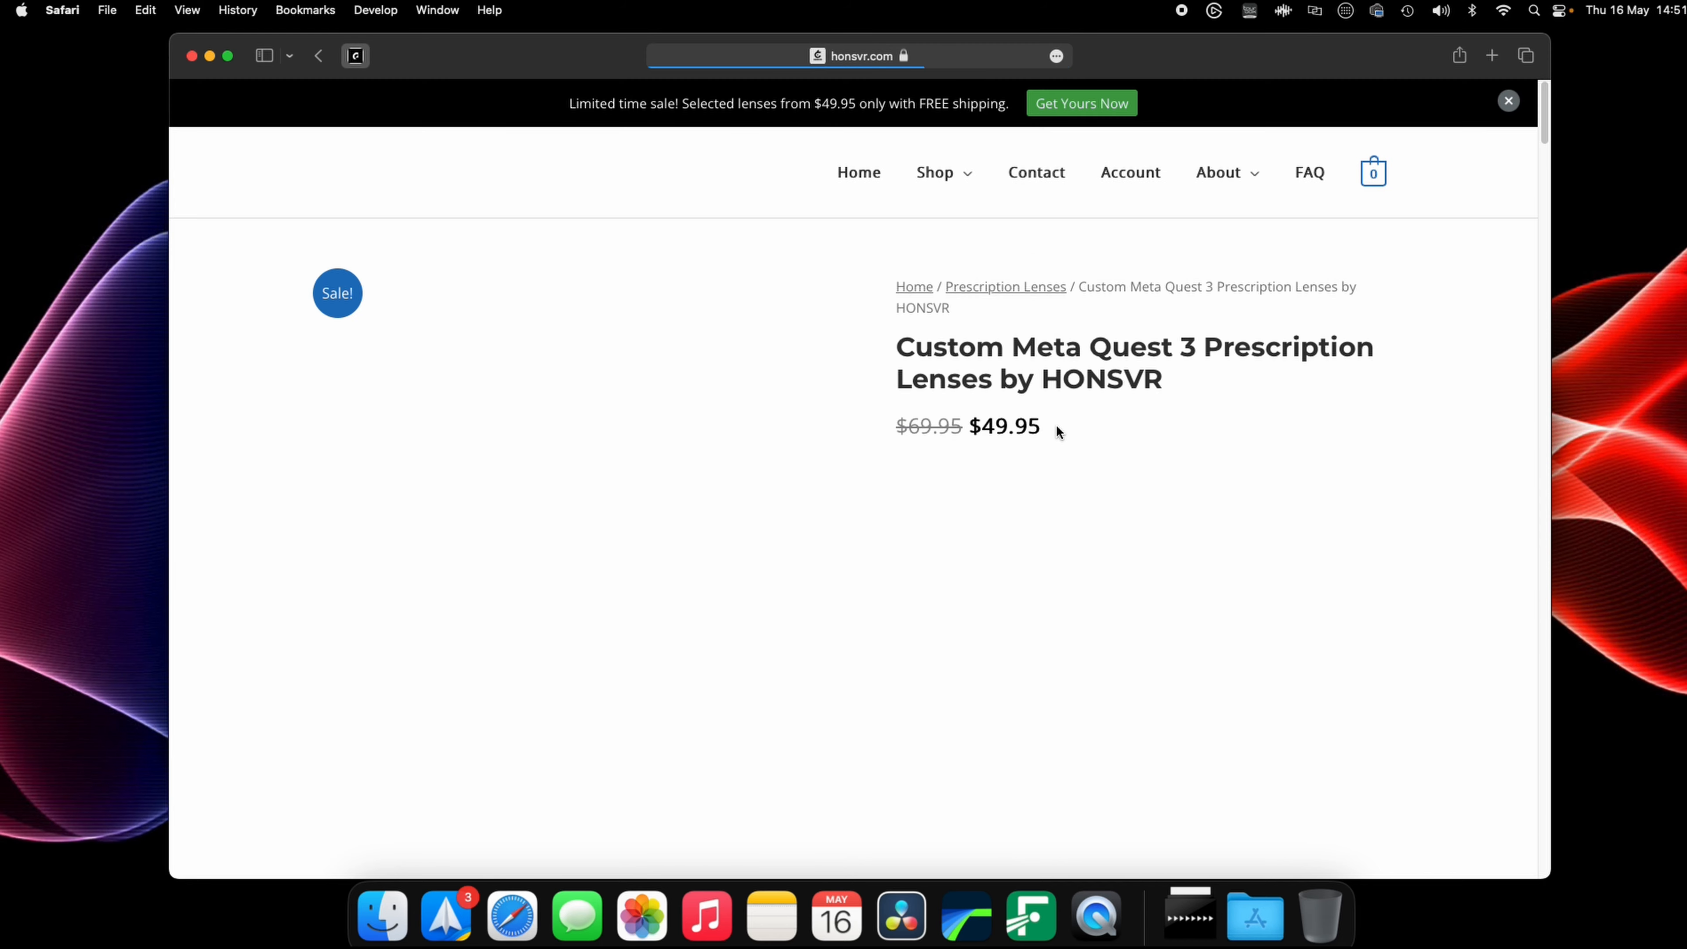
scroll("down", 3)
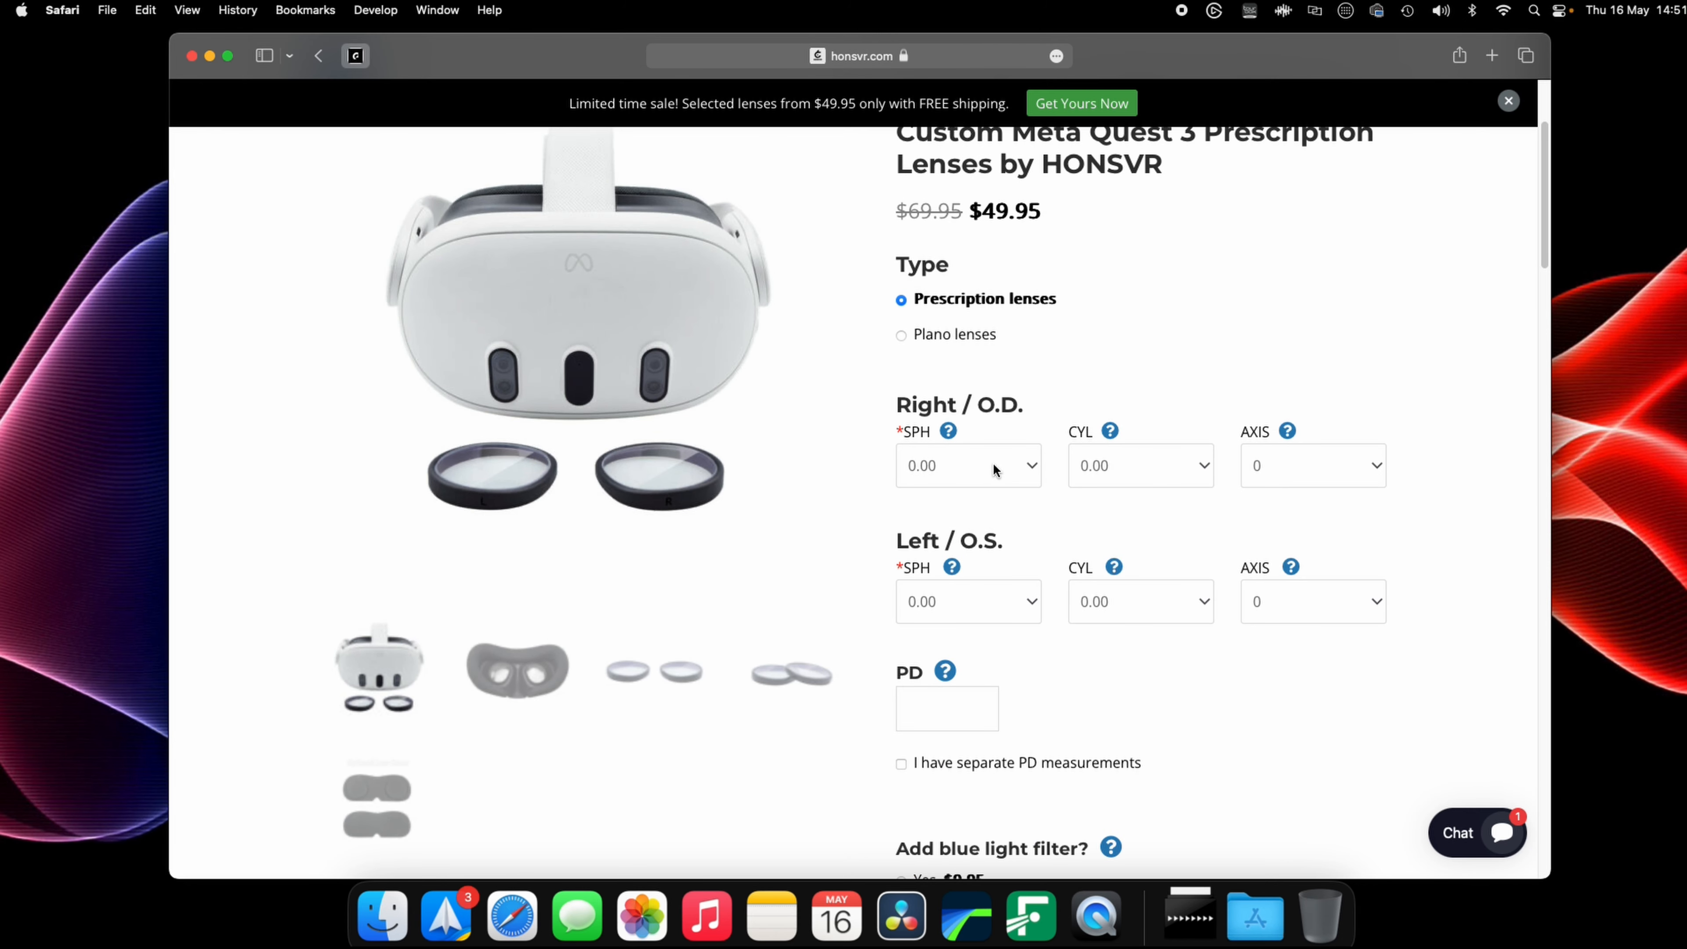
left_click(965, 465)
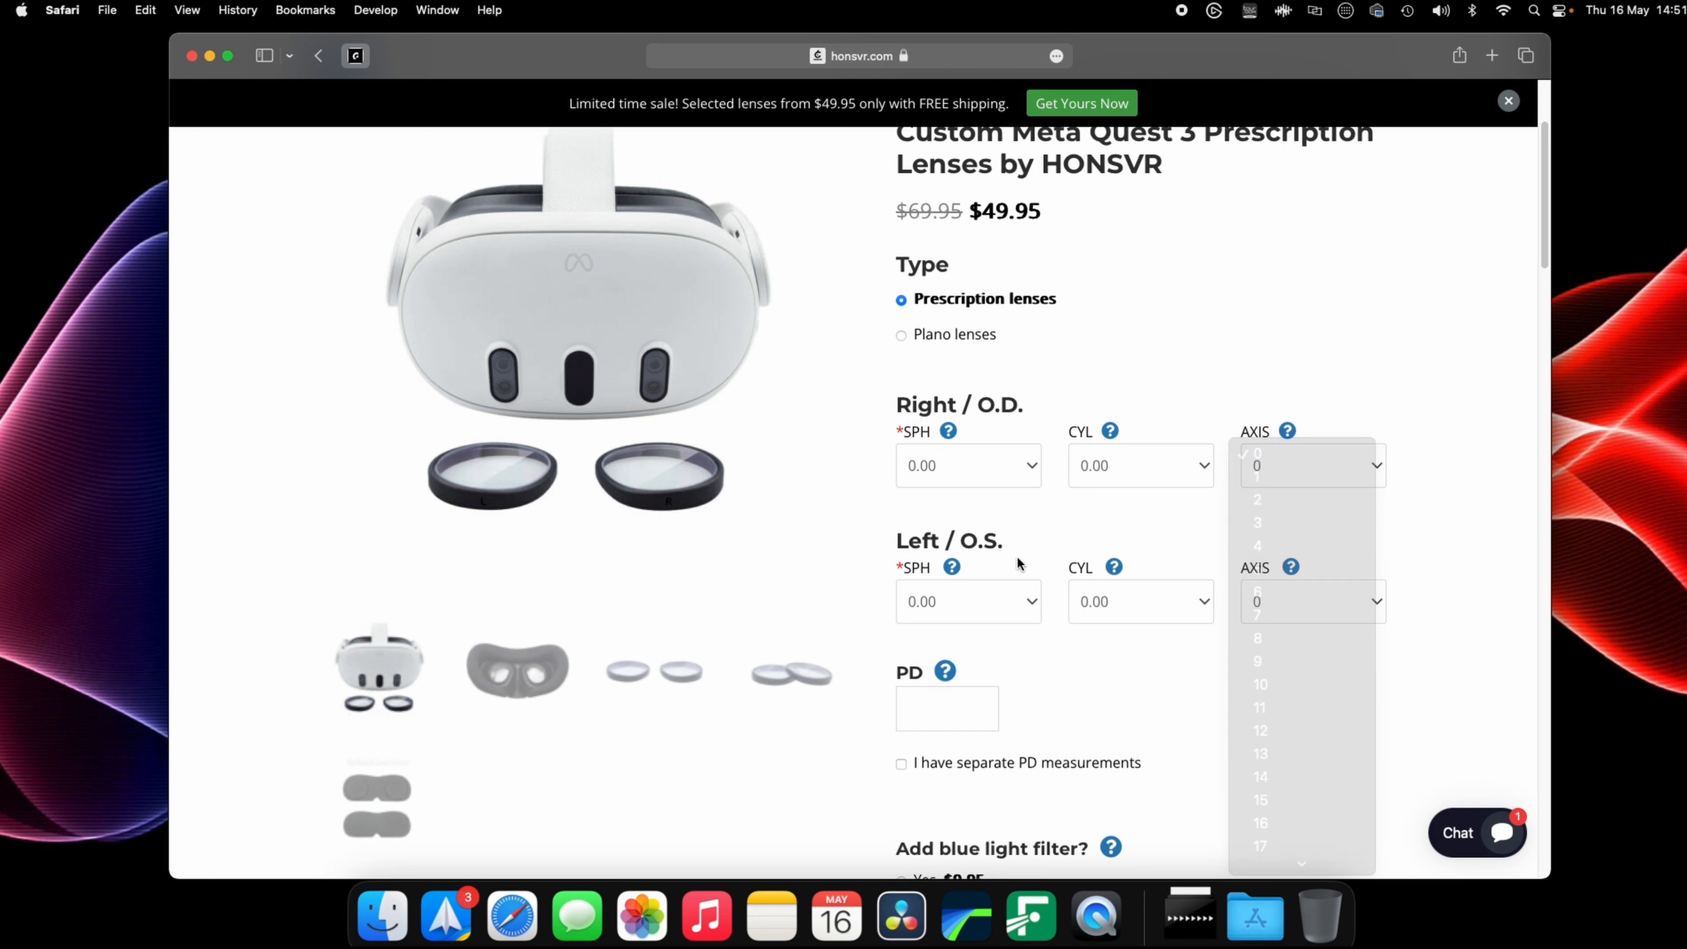
type("6")
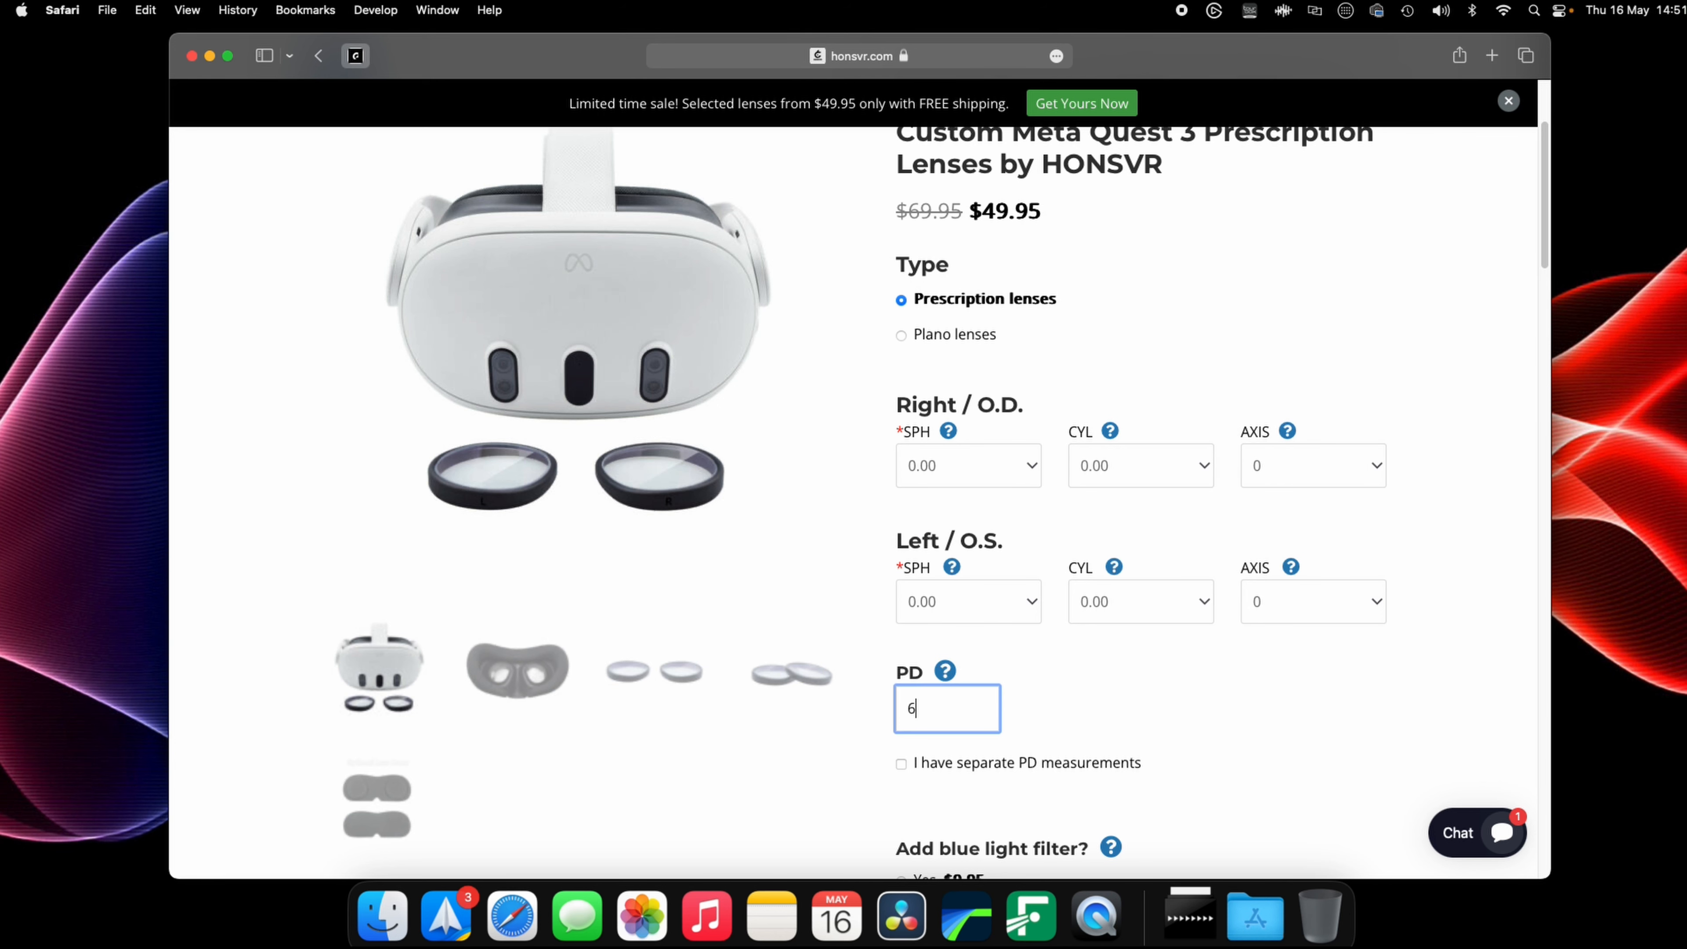
type("0")
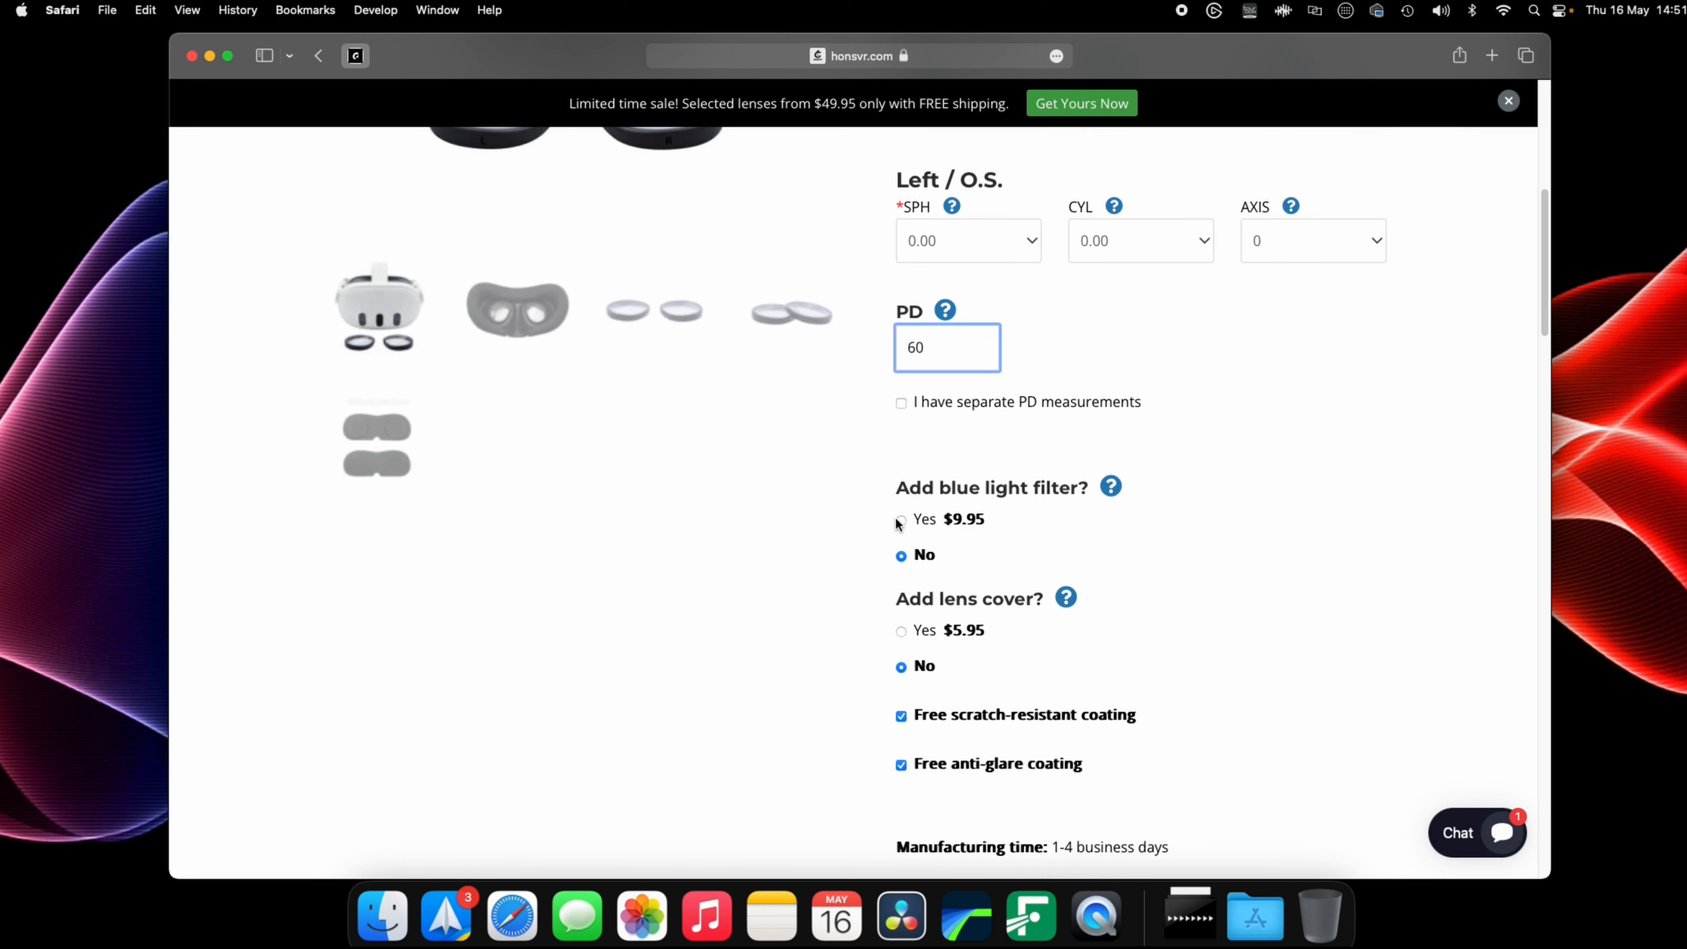
Select Yes for the $9.95 blue light filter, bringing the final total to $59.90
left_click(901, 519)
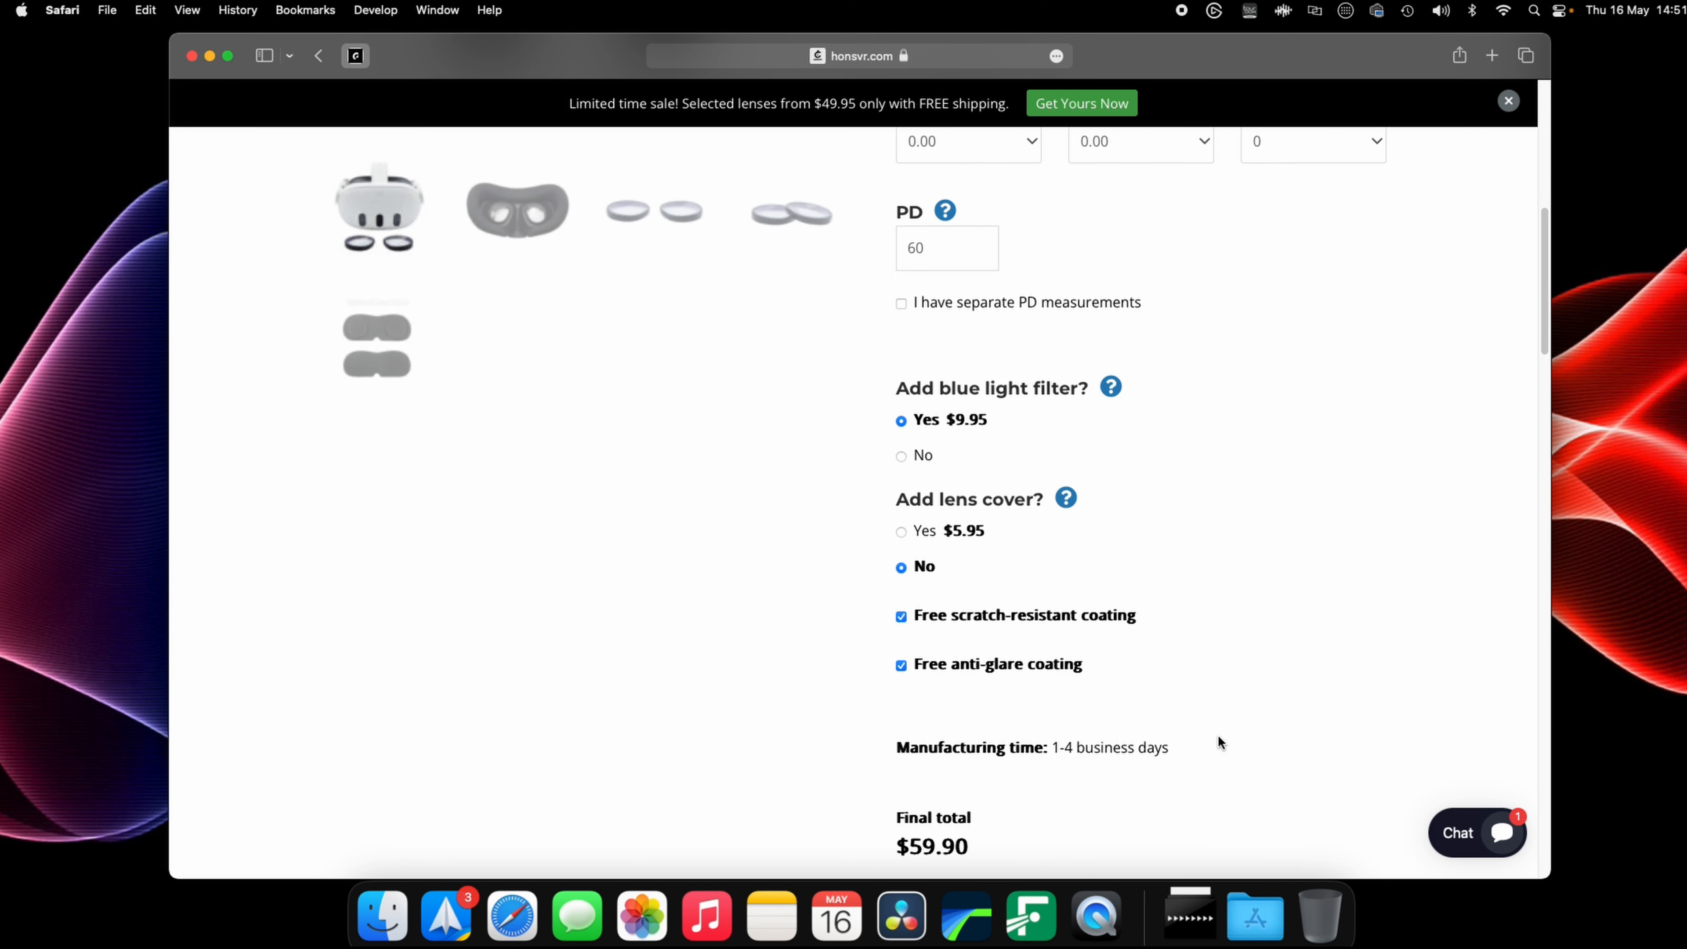
scroll("down", 3)
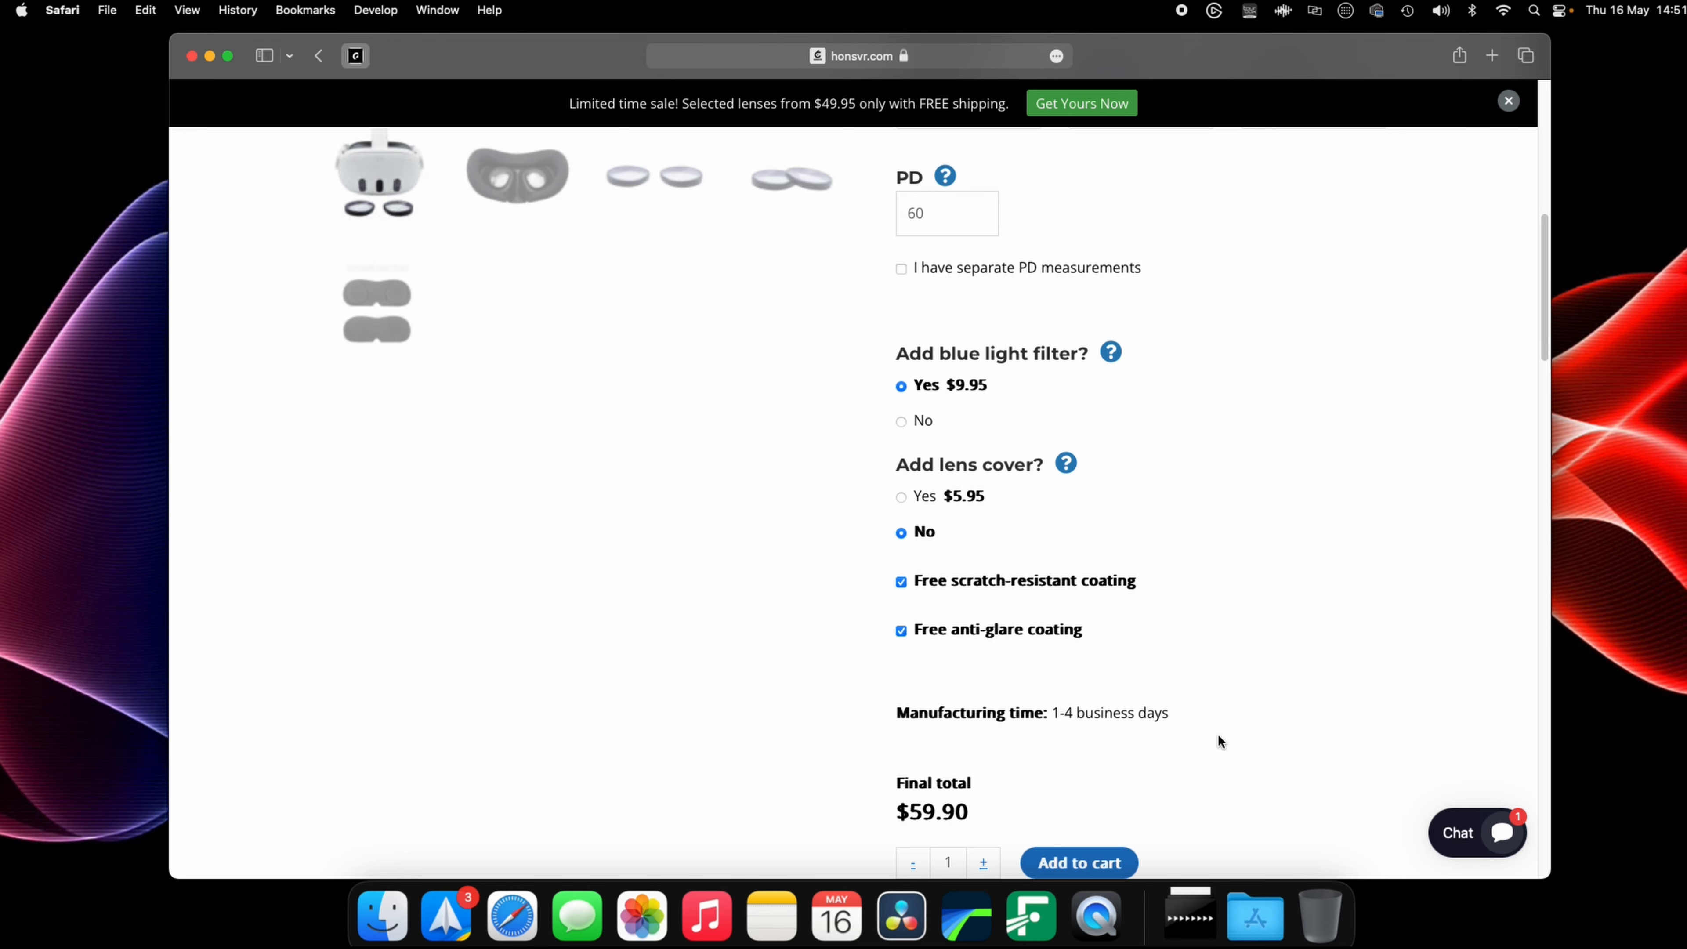
scroll("down", 3)
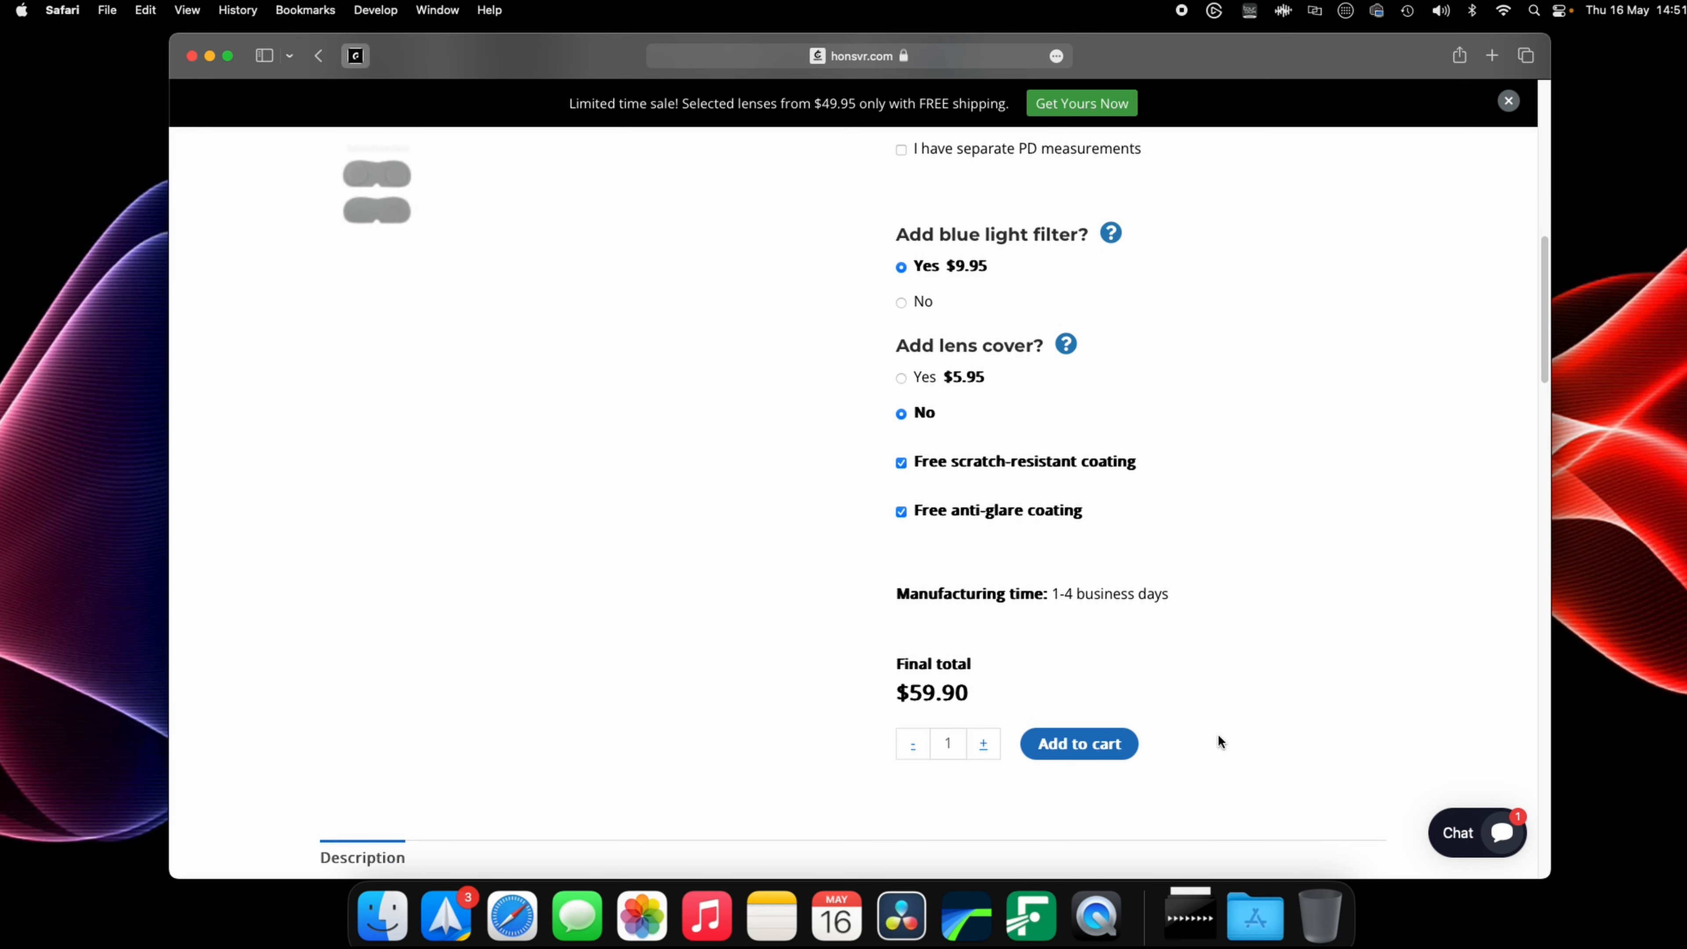
scroll("down", 3)
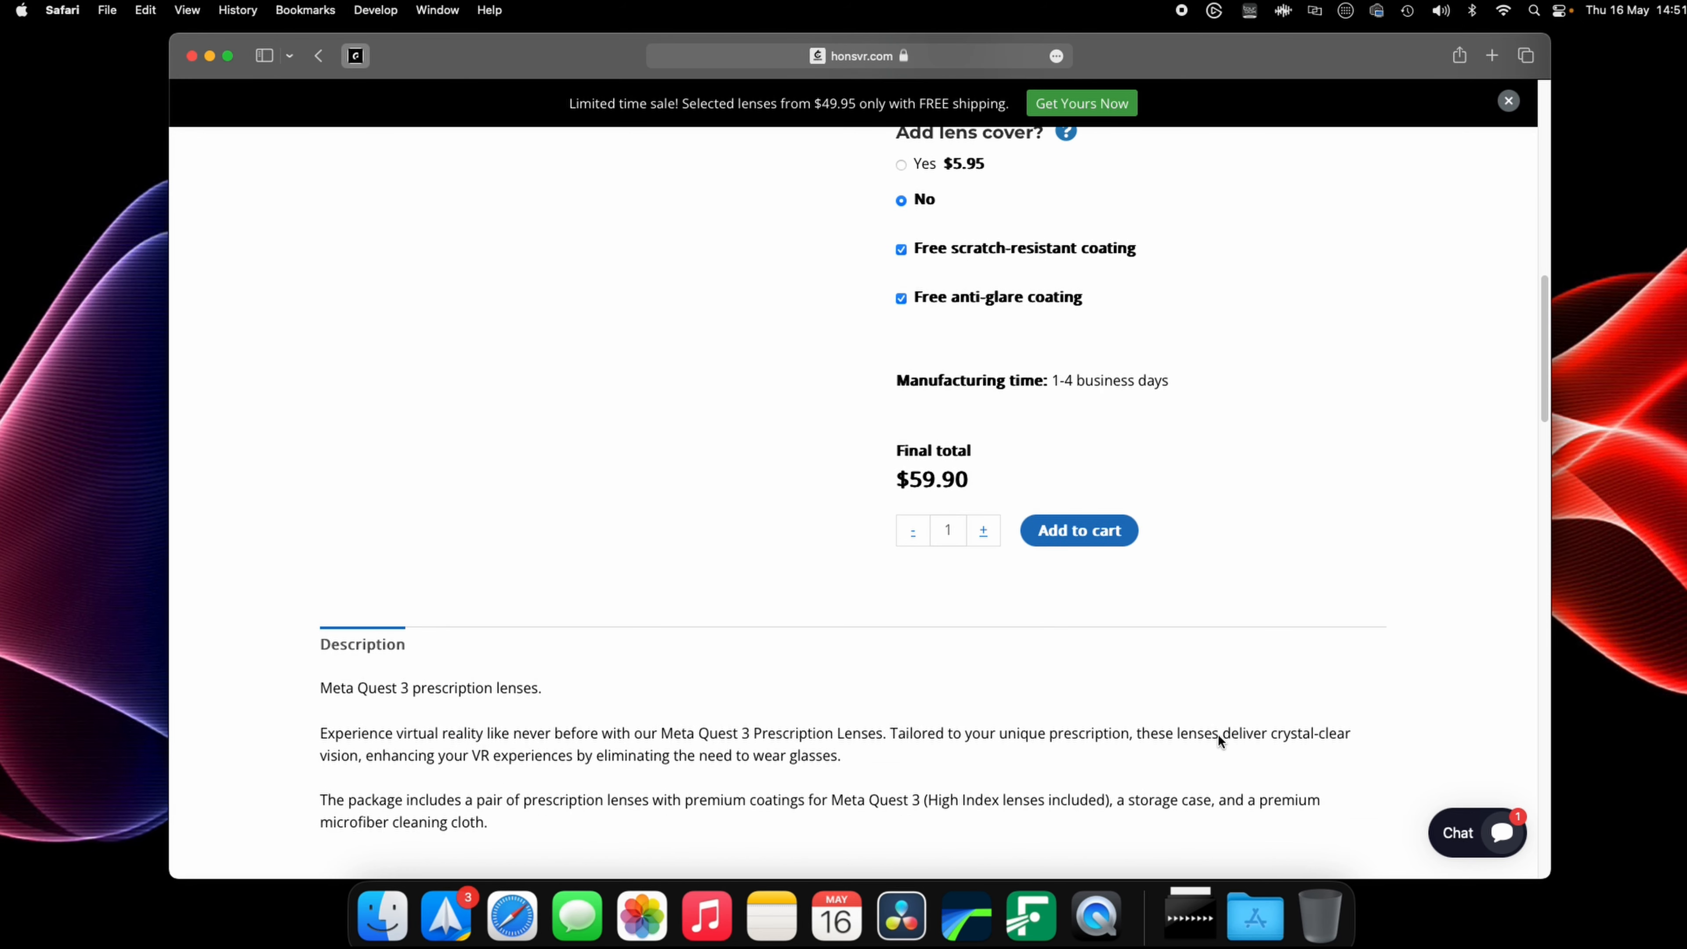